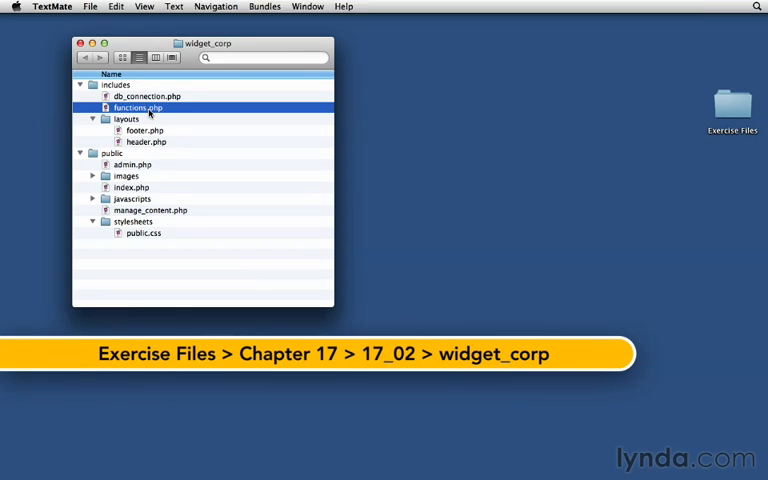
# Open widget_corp's includes/functions.php in TextMate and bring find_page_by_id into view
pyautogui.doubleClick(137, 107)
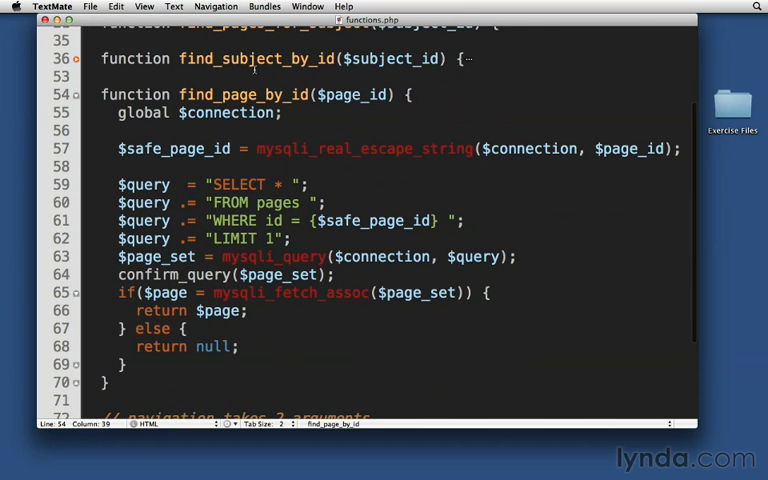
pyautogui.doubleClick(254, 58)
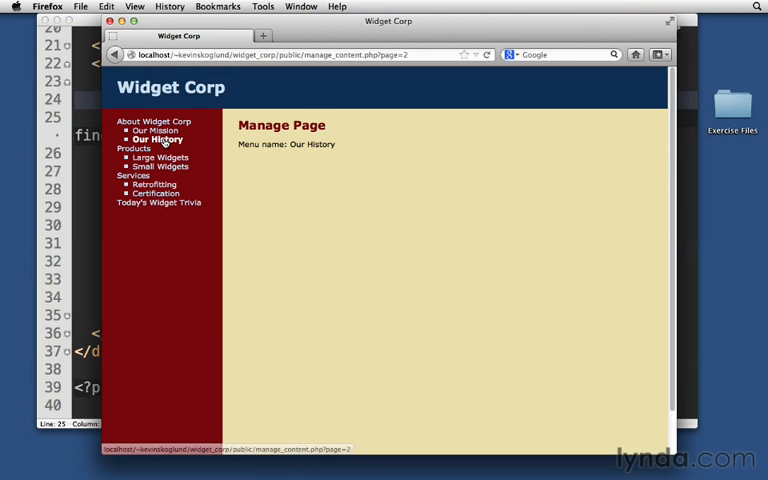
# Check the manage content page for About Widget Corp, Products and Large Widgets
pyautogui.click(153, 121)
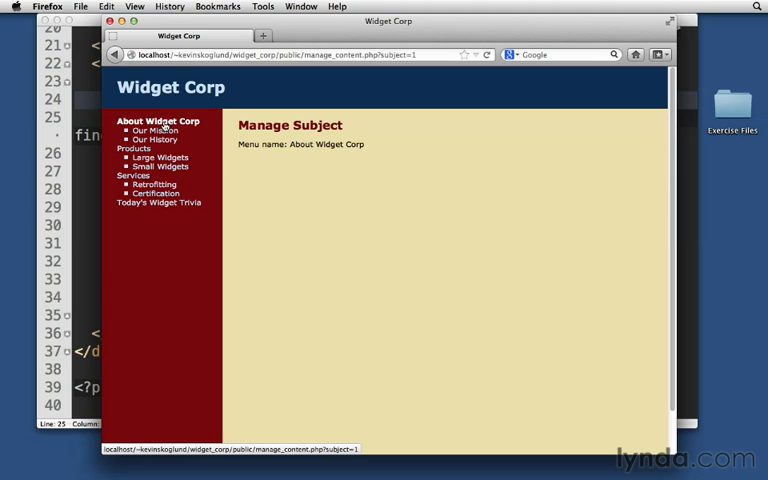
pyautogui.moveTo(262, 153)
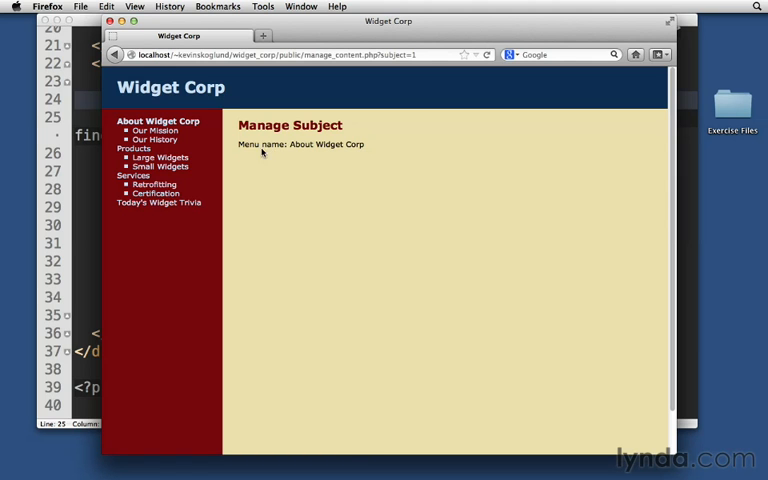
pyautogui.click(135, 148)
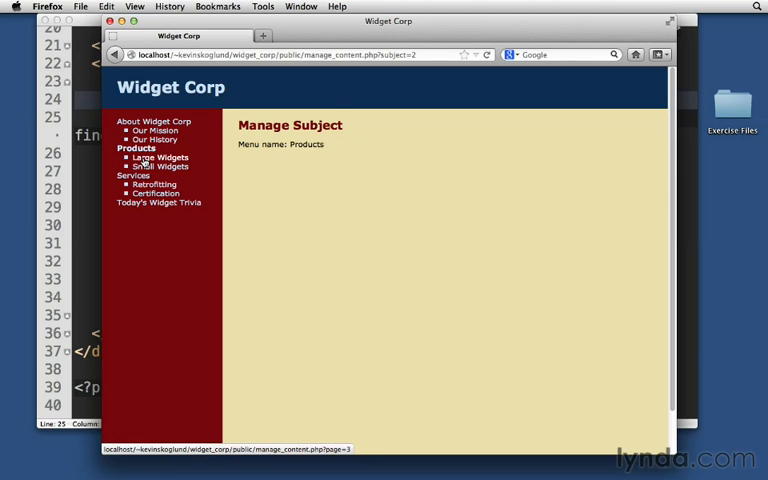
pyautogui.click(160, 157)
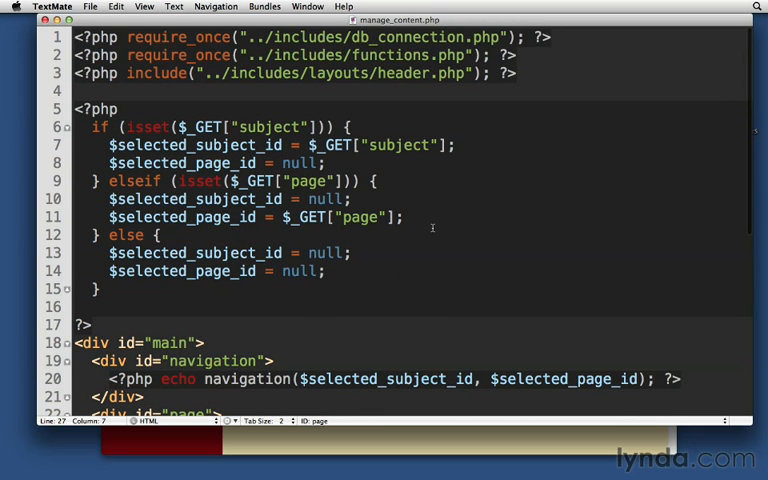
# Move `$current_subject = find_subject_by_id($selected_subject_id);` from the body into the top subject branch
pyautogui.scroll(-3)
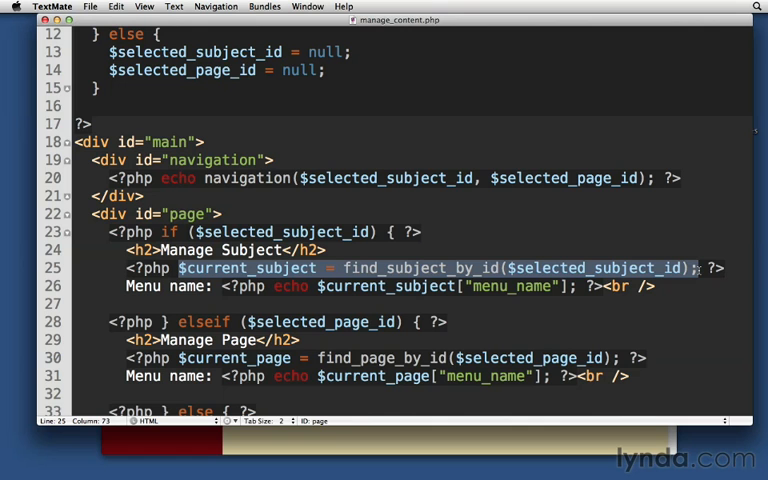
pyautogui.press('Delete')
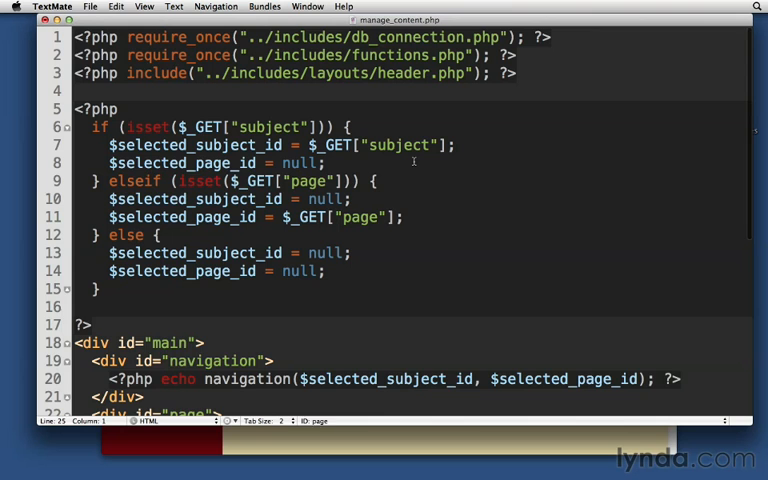
pyautogui.write('$current_subject = find_subject_by_id($selected_subject_id);')
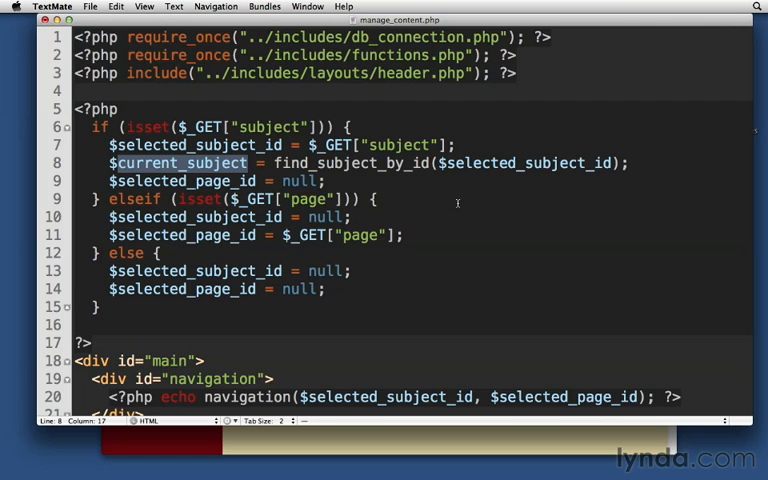
# Move the `$current_page = find_page_by_id(...)` line from the body into the elseif page branch
pyautogui.scroll(-3)
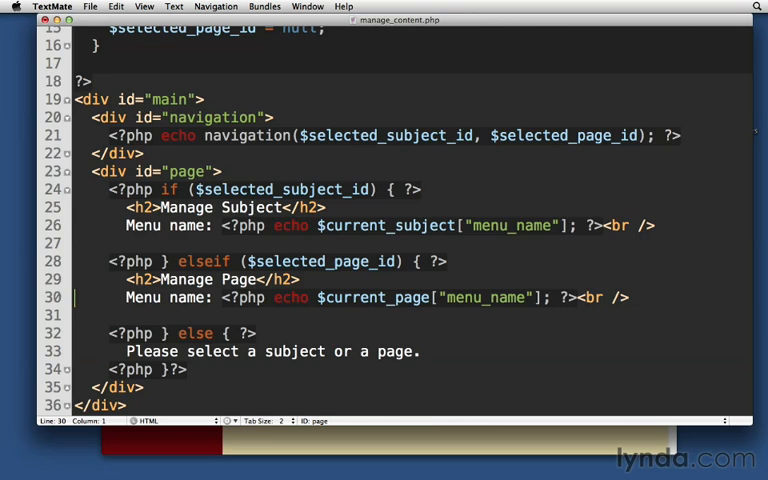
pyautogui.scroll(3)
pyautogui.write('$selected_subject_id = null;')
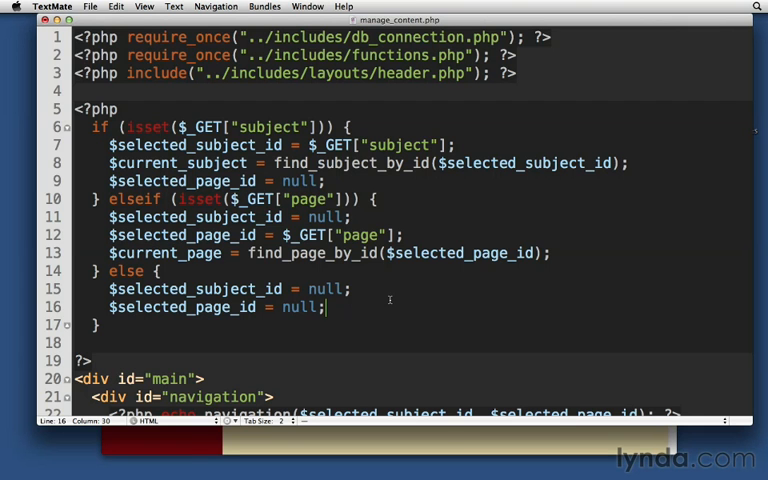
pyautogui.scroll(-3)
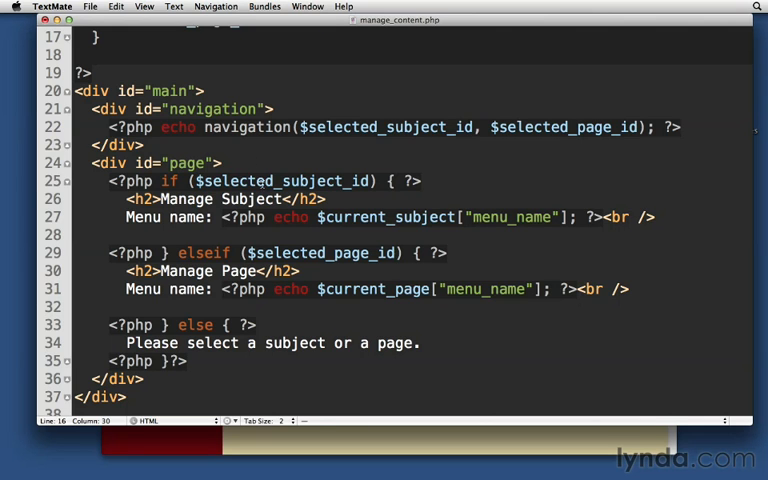
# Replace `$selected_subject_id` with `$current_subject` in the body's if condition, then select the elseif's page id
pyautogui.doubleClick(285, 181)
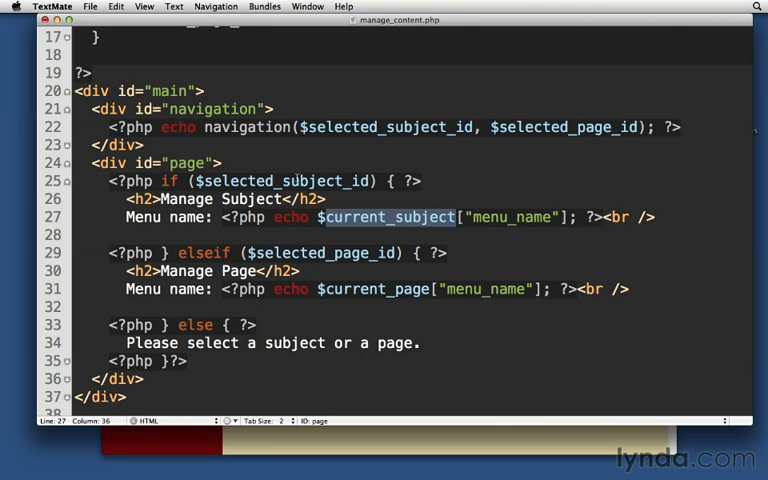
pyautogui.write('$current_subject')
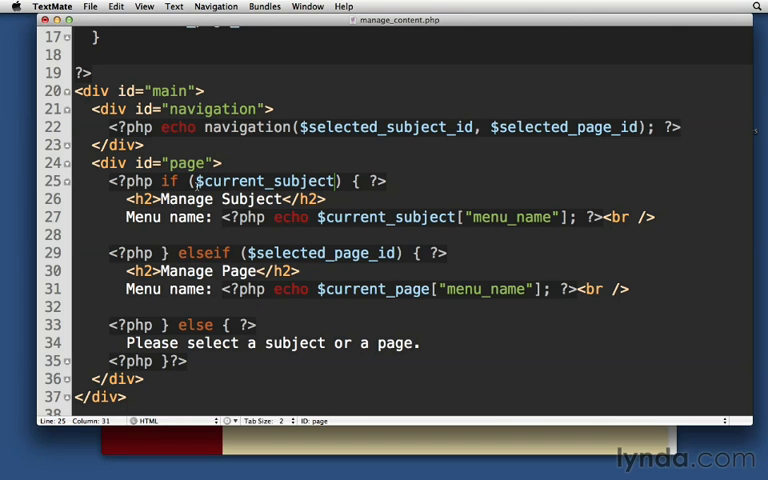
pyautogui.doubleClick(262, 181)
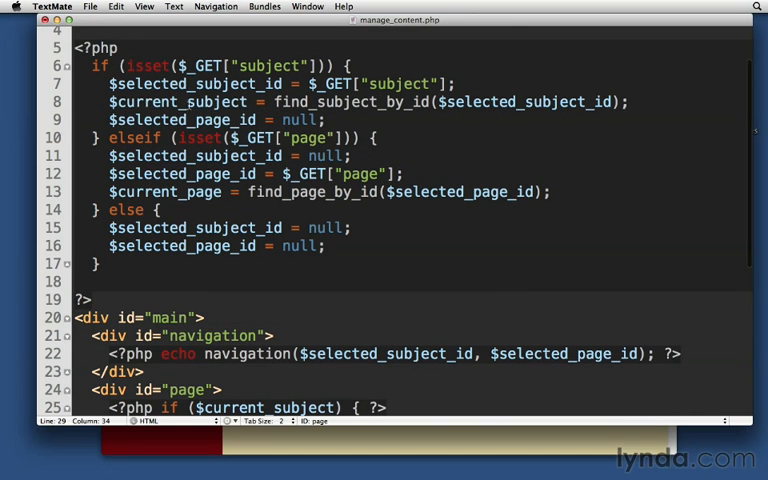
# Add `$current_page = null;` and `$current_subject = null;` assignments to the subject, page and else branches
pyautogui.doubleClick(164, 192)
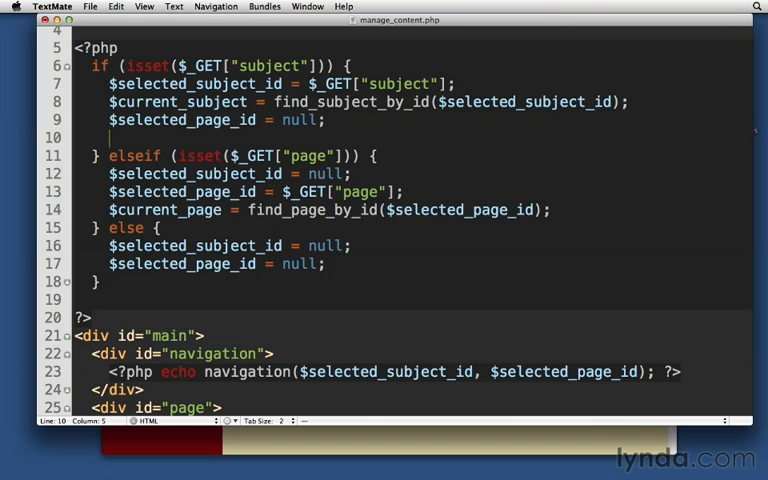
pyautogui.write('$current_page =')
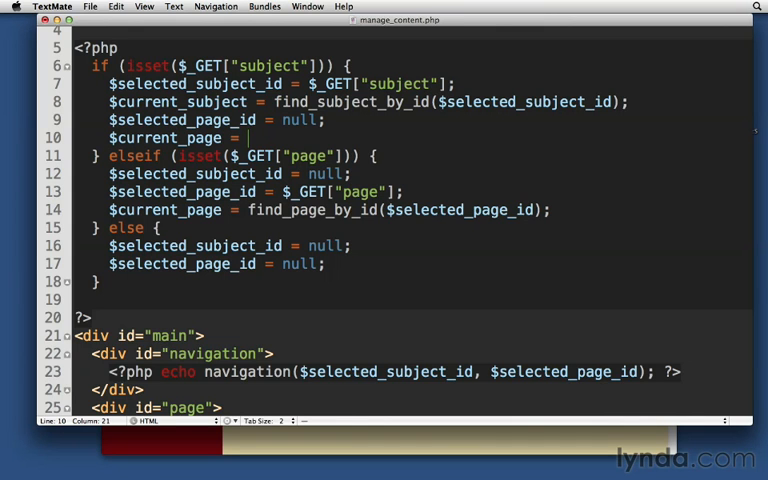
pyautogui.write('null;')
pyautogui.write('$')
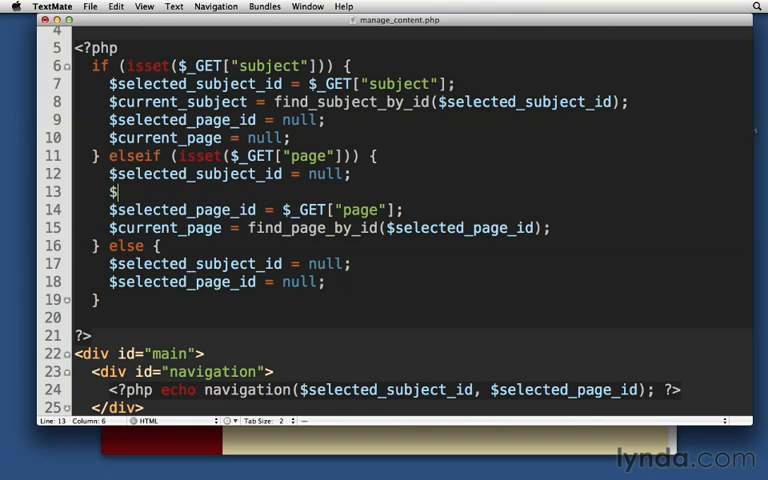
pyautogui.write('current_subject = null;')
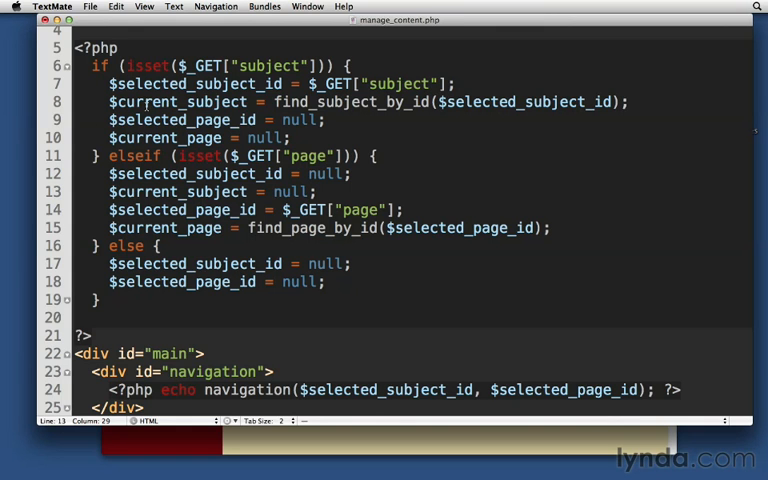
pyautogui.doubleClick(178, 101)
pyautogui.write('$current_subject =')
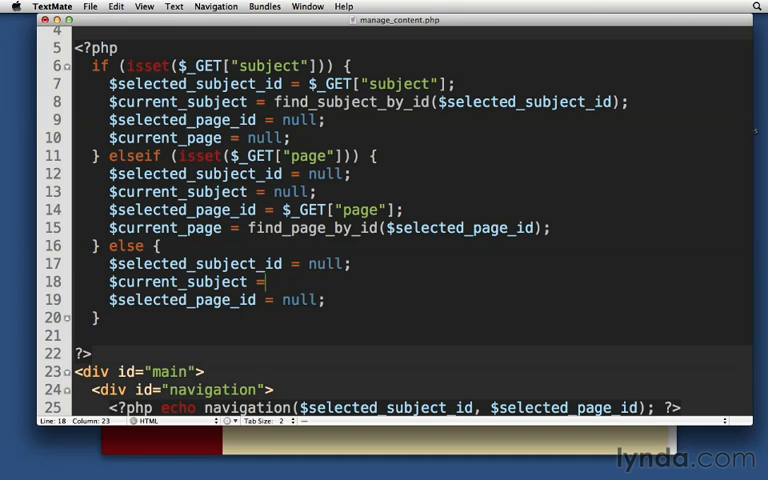
pyautogui.write('null;')
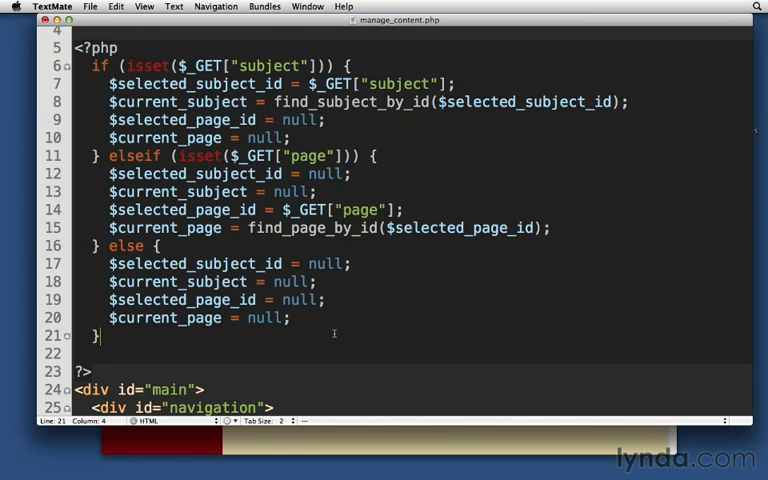
pyautogui.scroll(-3)
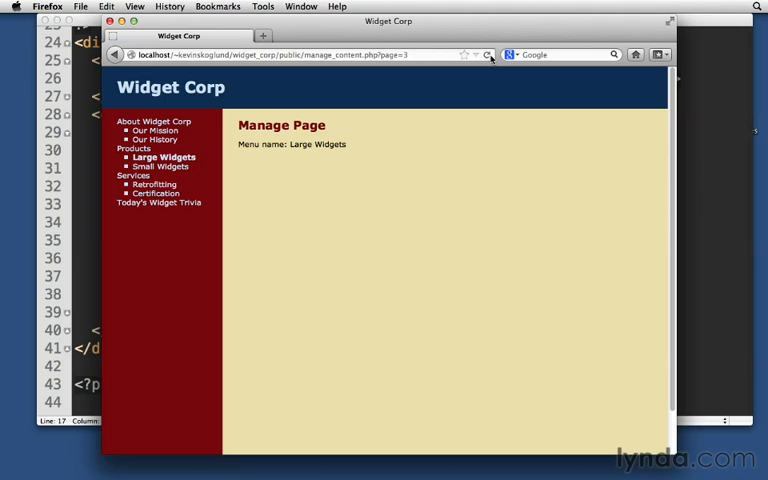
# Reload manage_content.php?page=3 in Firefox to confirm Large Widgets still shows
pyautogui.click(153, 139)
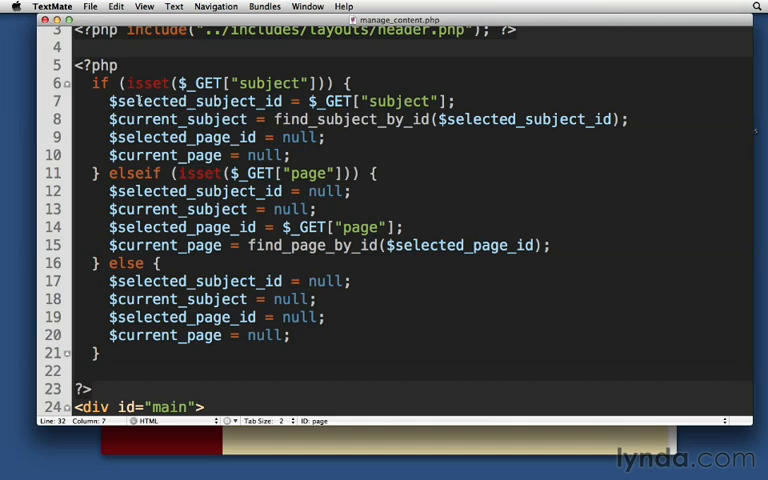
# Pass `$_GET["subject"]` and the page `$_GET` value directly into the find calls, removing selected-id lines
pyautogui.click(521, 119)
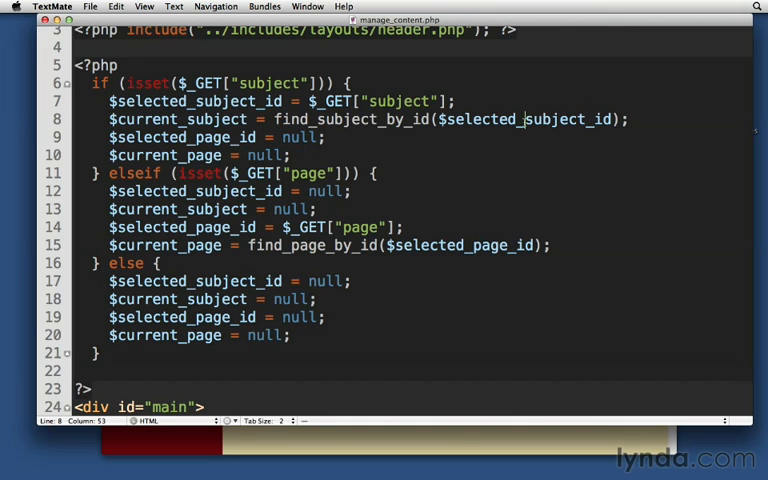
pyautogui.doubleClick(530, 119)
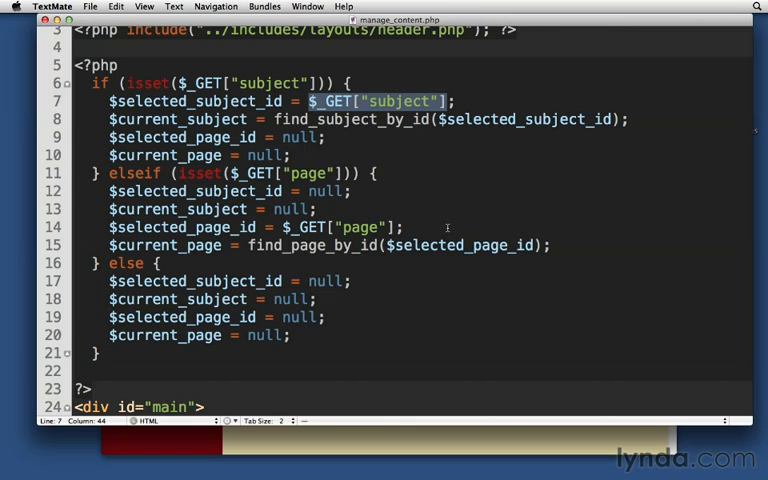
pyautogui.scroll(-3)
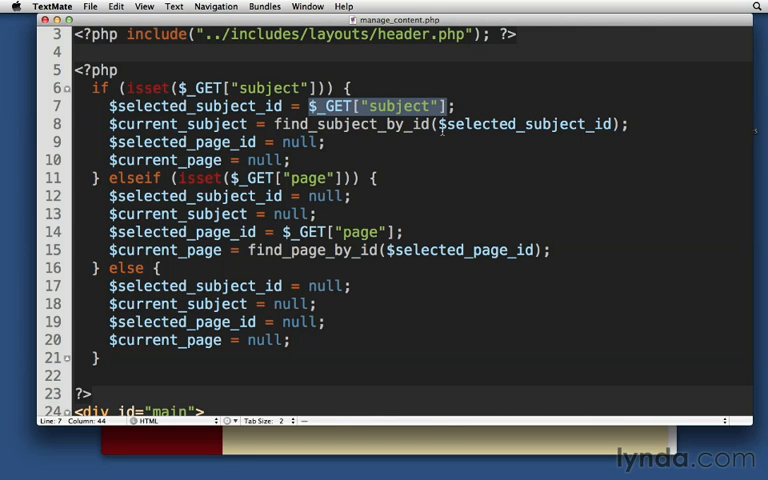
pyautogui.write('$_GET["subject"]')
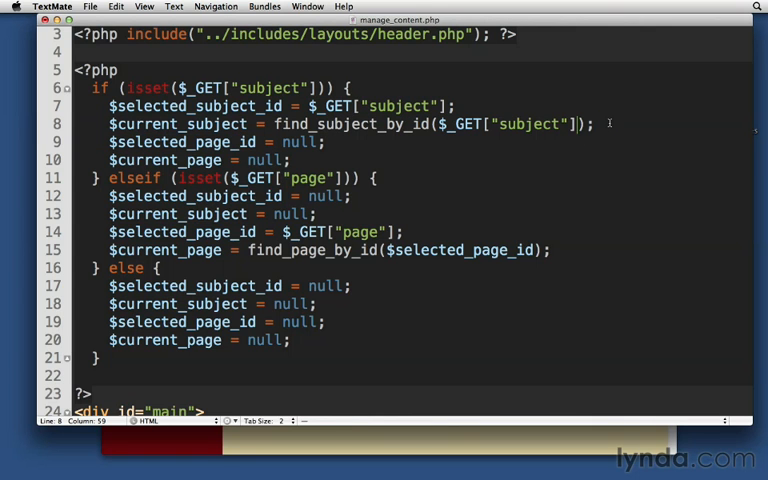
pyautogui.doubleClick(288, 178)
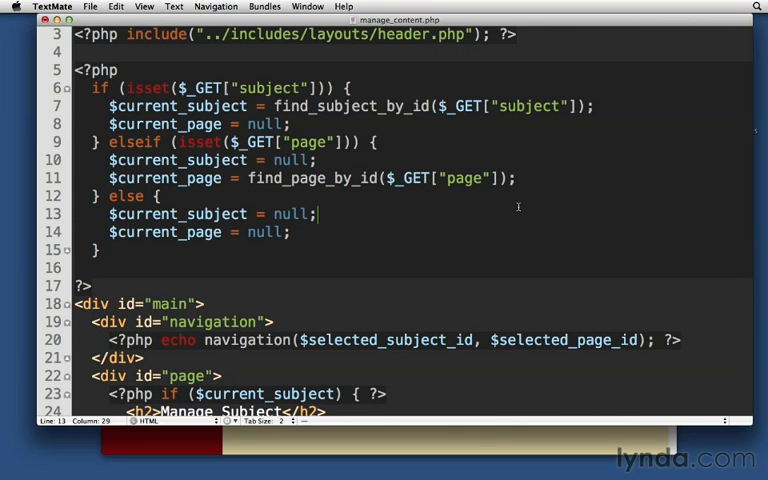
pyautogui.doubleClick(529, 106)
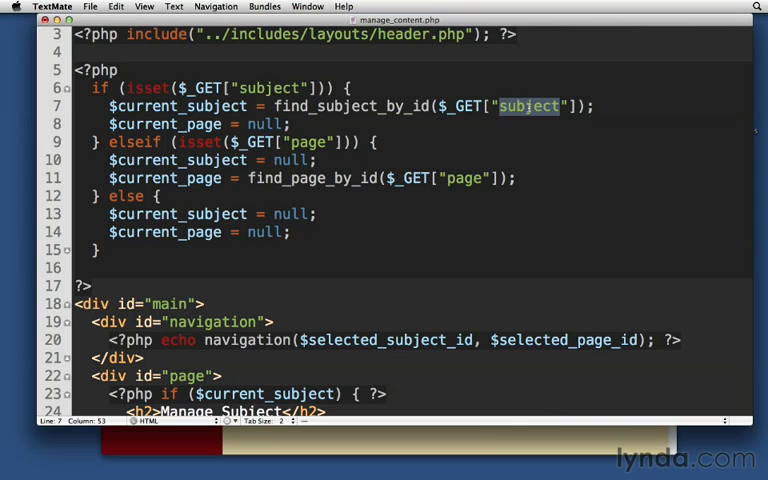
pyautogui.doubleClick(349, 106)
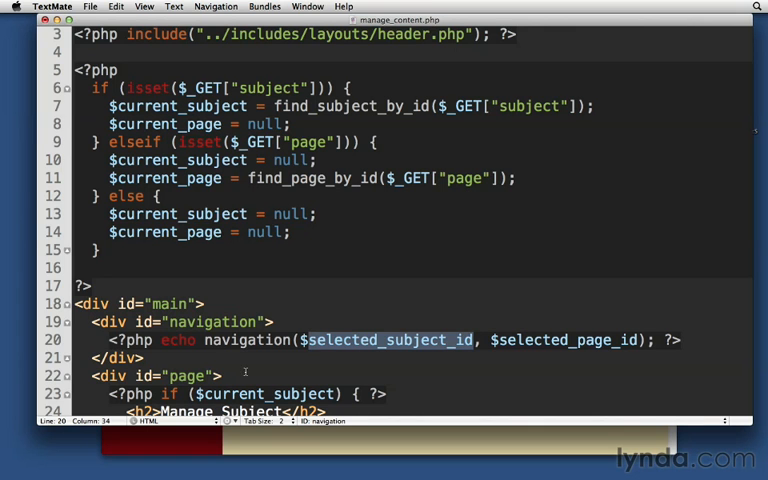
# Change the line 20 `navigation()` call to pass `$current_subject` and `$current_page`
pyautogui.write('//')
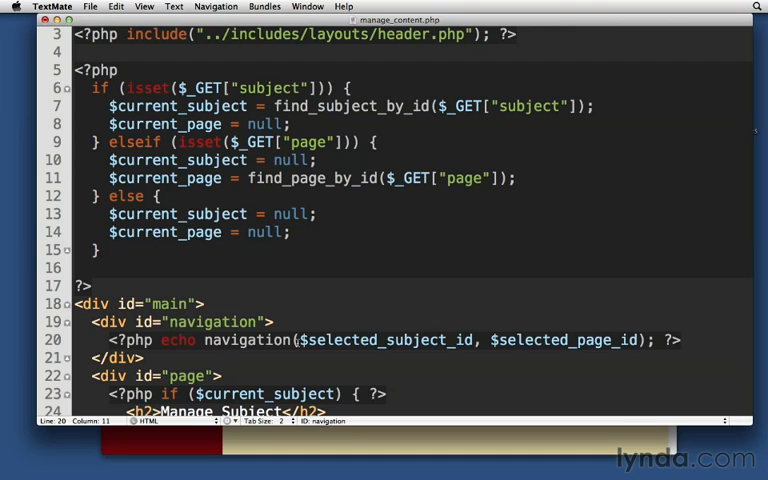
pyautogui.doubleClick(388, 340)
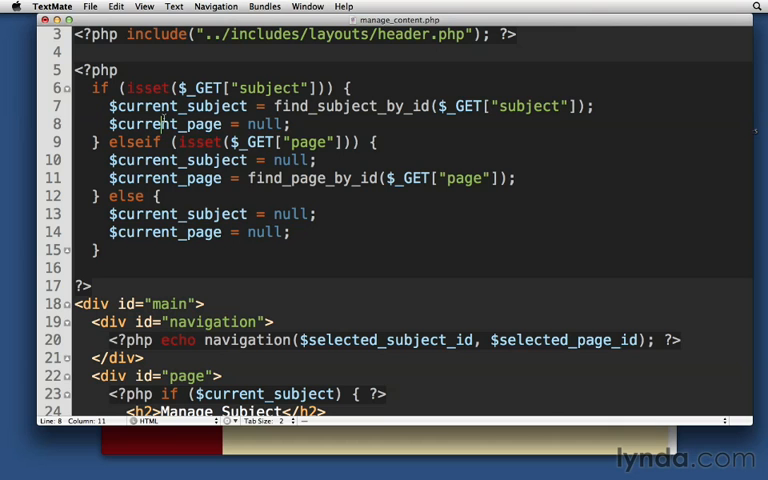
pyautogui.moveTo(438, 106); pyautogui.dragTo(578, 106)
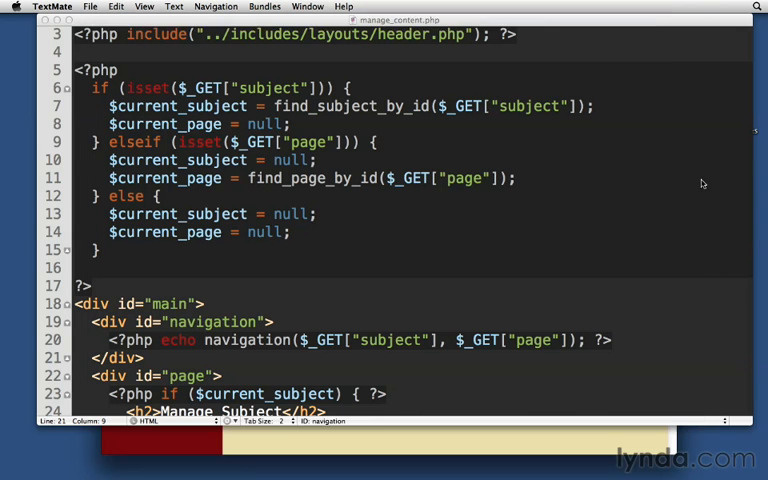
pyautogui.doubleClick(468, 340)
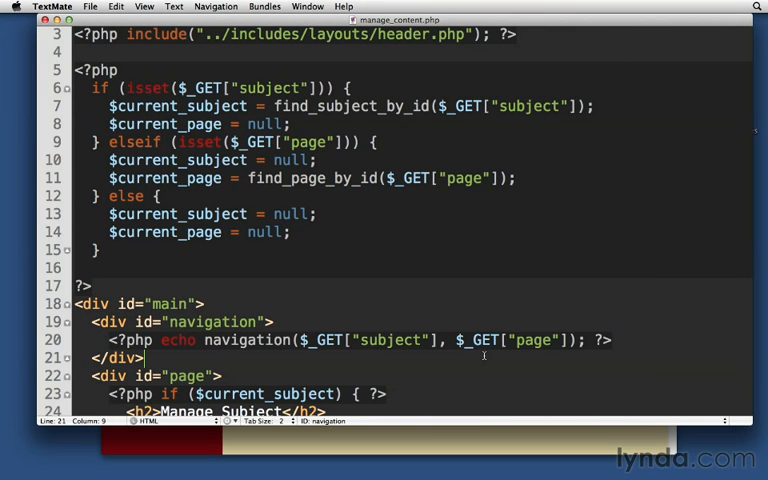
pyautogui.doubleClick(520, 340)
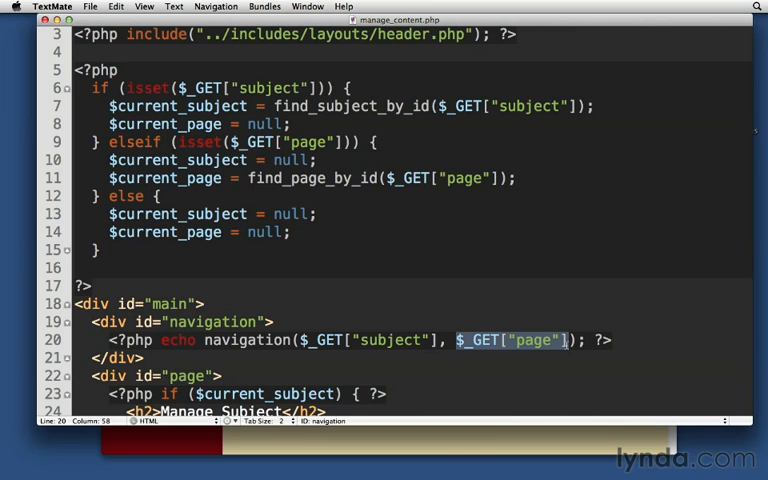
pyautogui.write('$current_page[]')
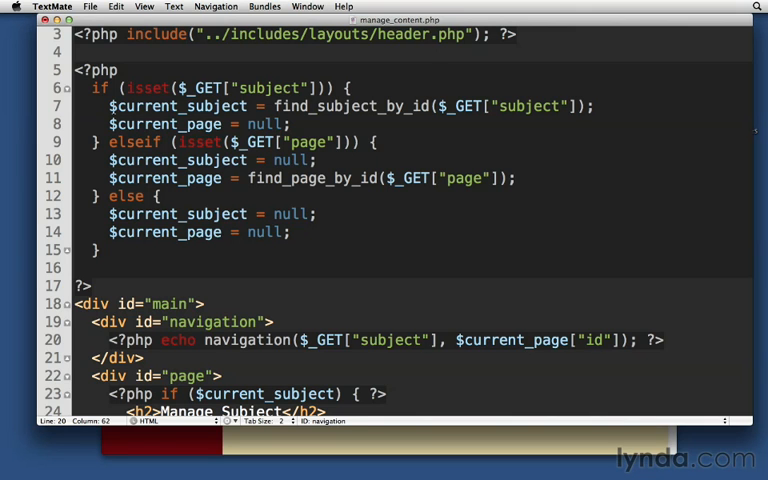
pyautogui.doubleClick(175, 106)
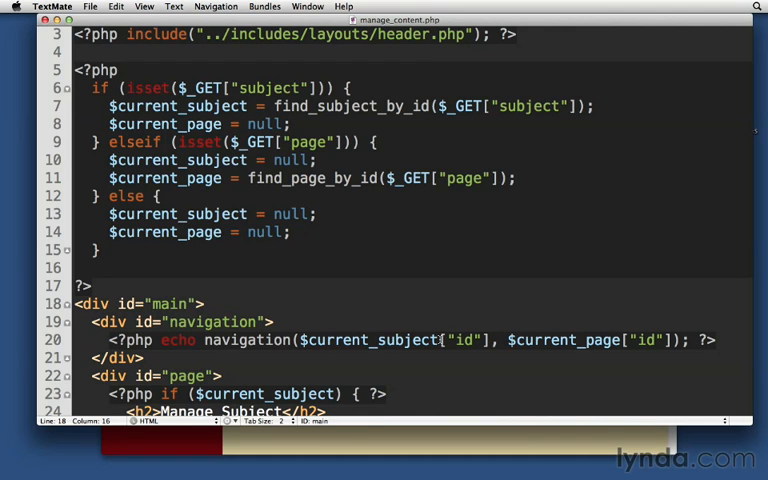
pyautogui.doubleClick(372, 340)
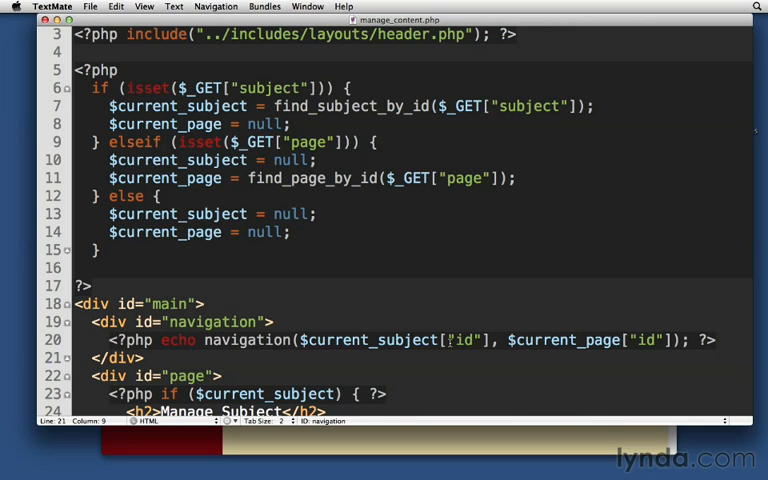
pyautogui.doubleClick(465, 340)
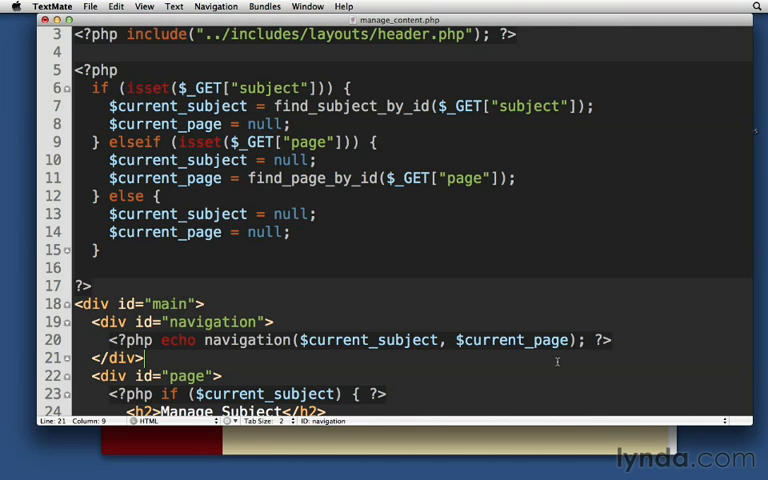
pyautogui.doubleClick(368, 340)
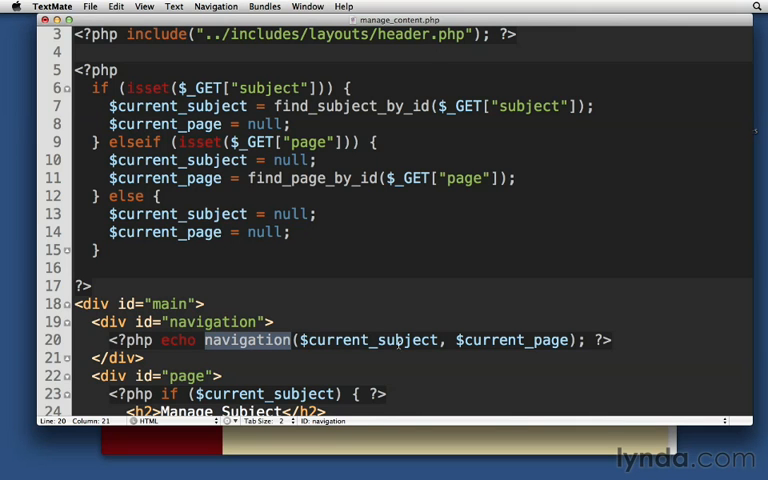
pyautogui.doubleClick(369, 340)
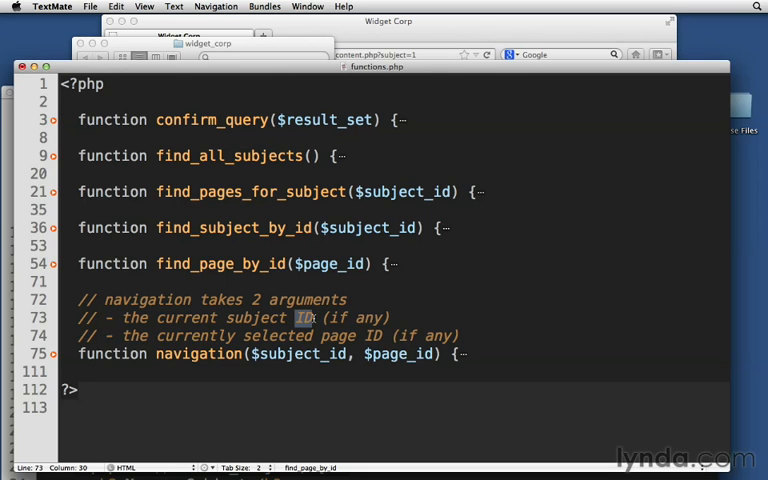
# Reword the `navigation()` comment so both subject and page arguments read 'array or null'
pyautogui.write('array or')
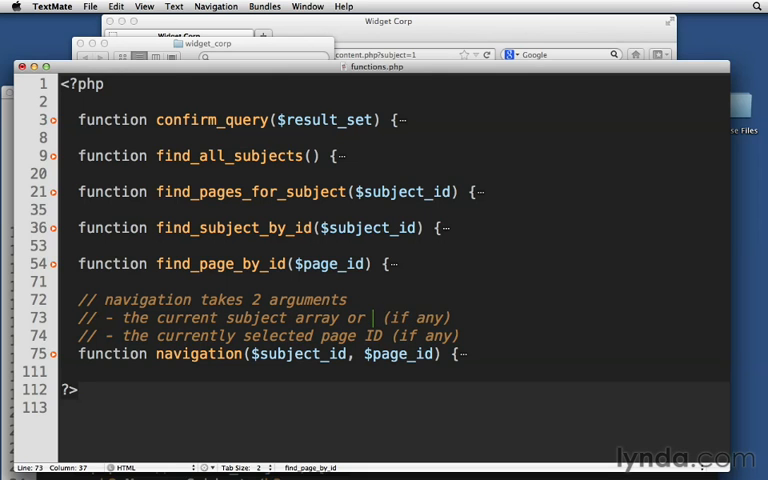
pyautogui.write('null')
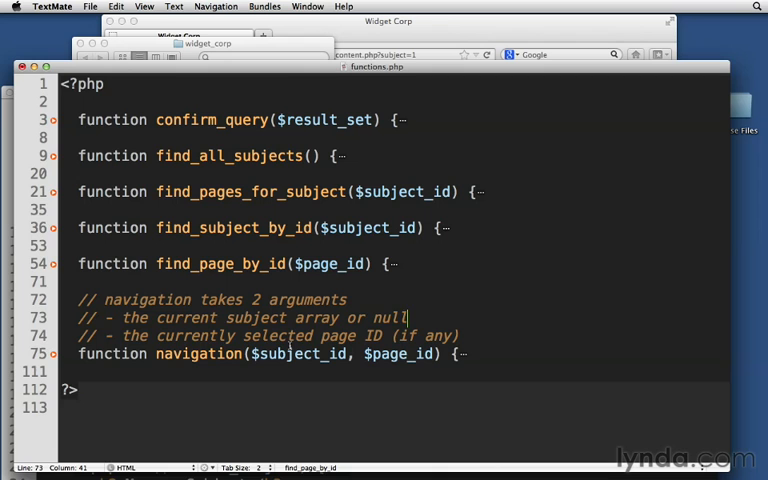
pyautogui.moveTo(216, 335); pyautogui.dragTo(316, 335)
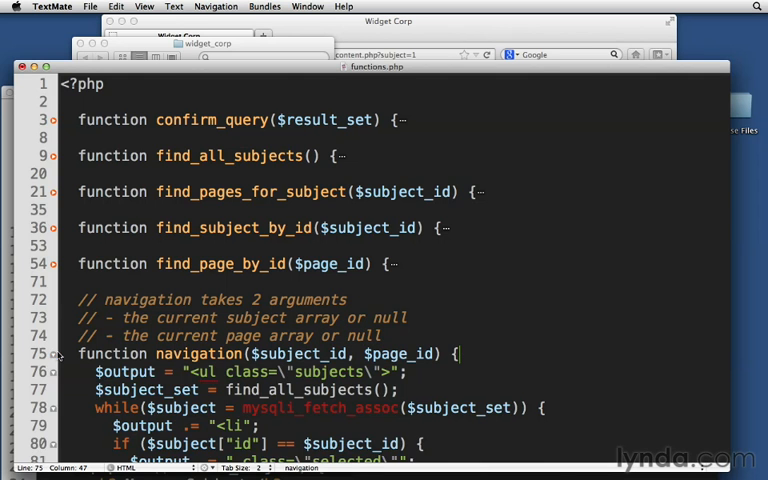
# Rename navigation()'s parameters to $subject_array and $page_array, comparing page ids against $page_array["id"]
pyautogui.scroll(-3)
pyautogui.write('["id')
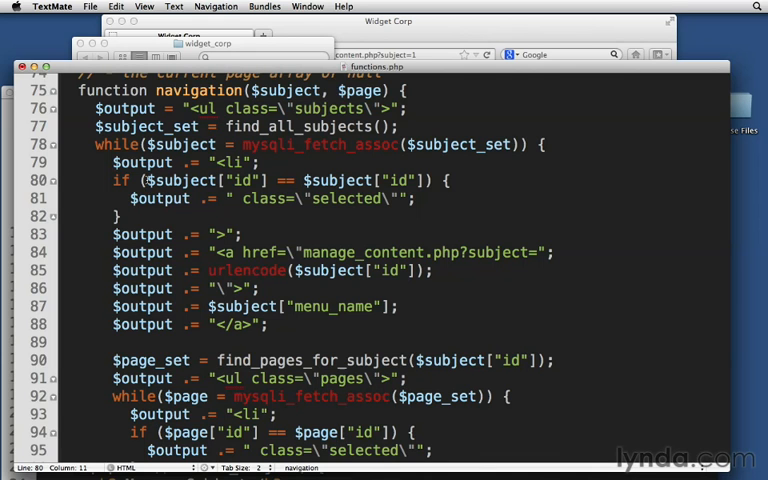
pyautogui.write('$subject &&')
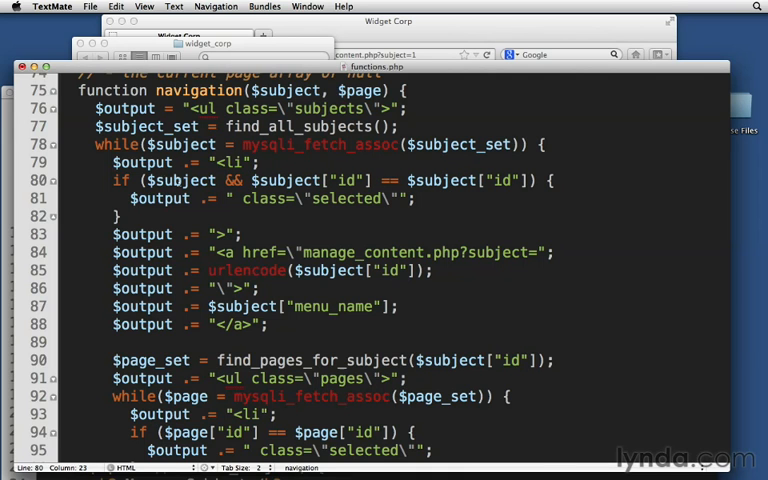
pyautogui.doubleClick(182, 180)
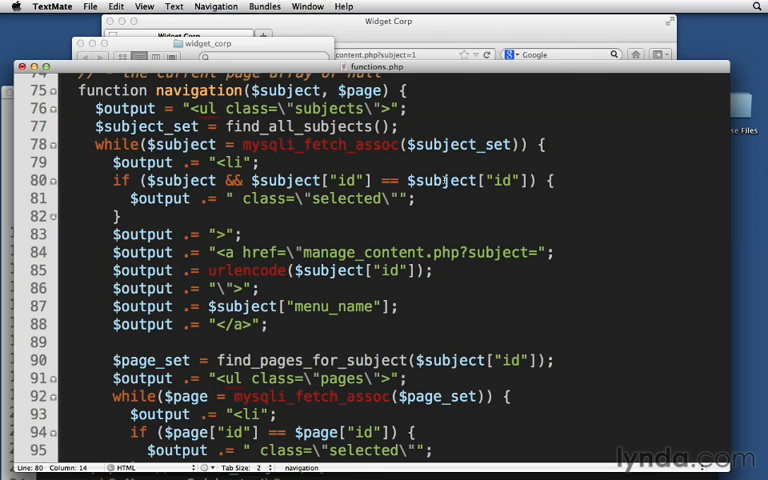
pyautogui.doubleClick(444, 181)
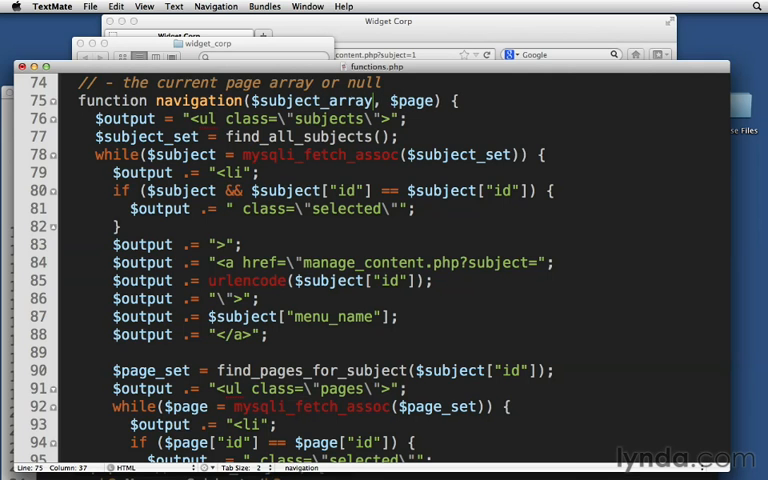
pyautogui.write('_array')
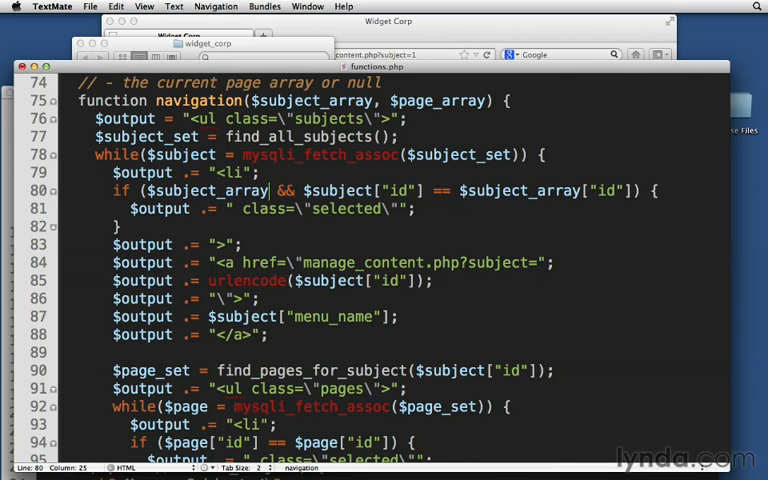
pyautogui.scroll(-3)
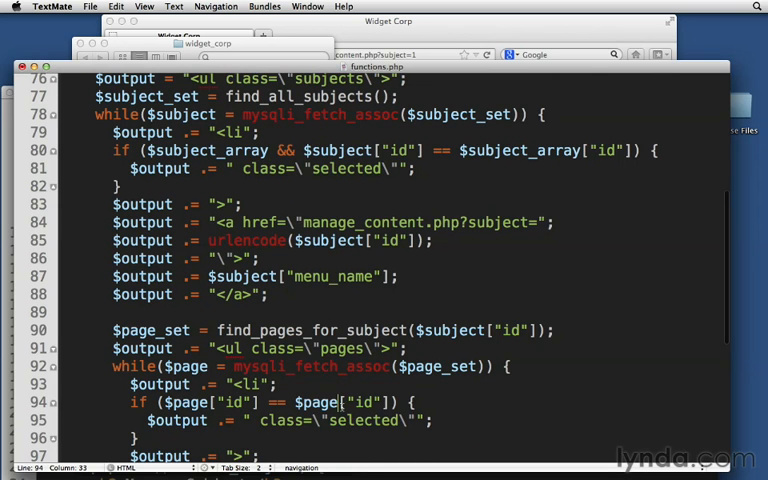
pyautogui.write('_array')
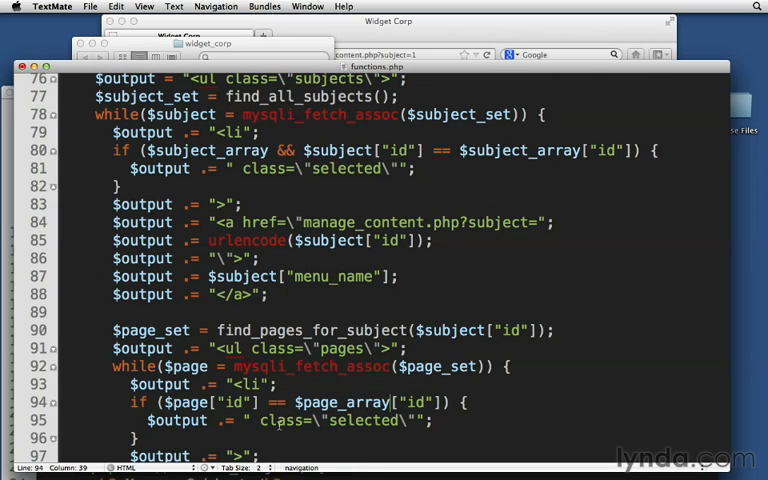
pyautogui.write('$page')
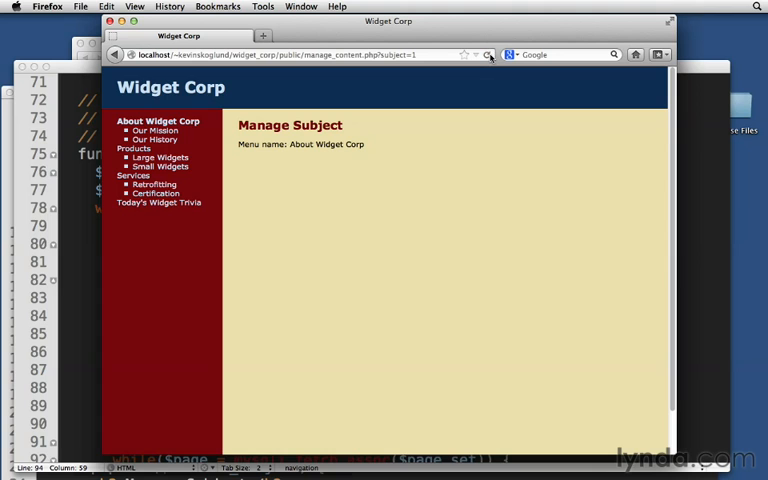
# Reload manage_content.php in Firefox to confirm About Widget Corp still displays
pyautogui.click(153, 139)
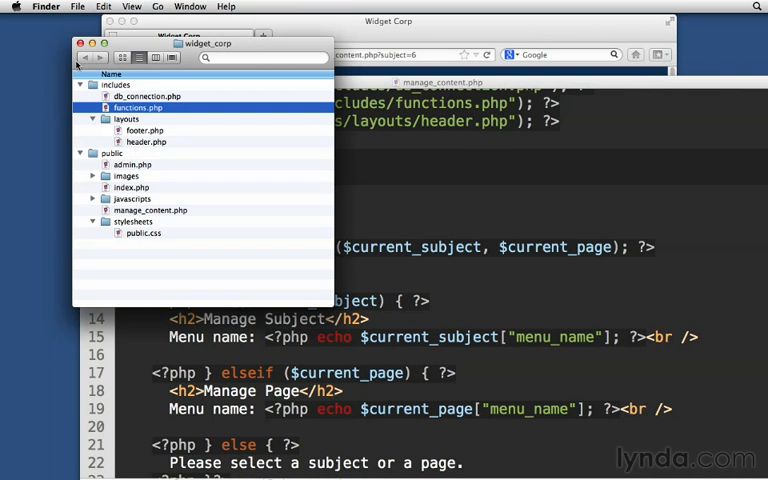
# Open functions.php from the widget_corp includes folder in TextMate
pyautogui.doubleClick(137, 107)
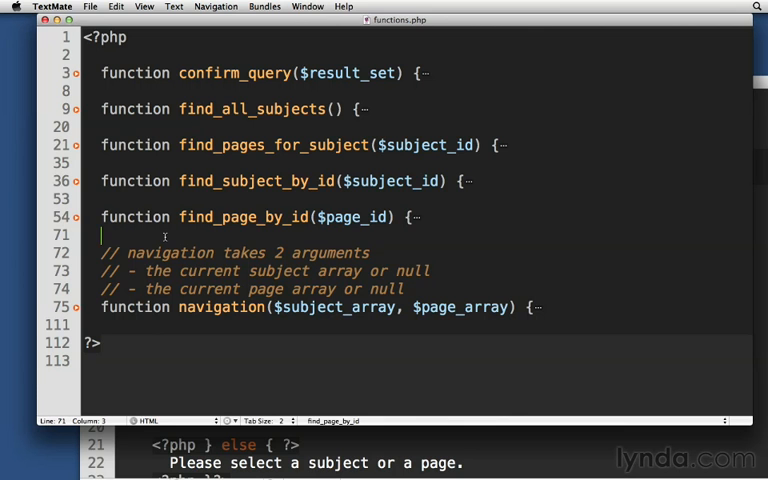
# Add find_selected_page() above navigation(), holding the $_GET lookup for $current_subject and $current_page
pyautogui.write('function')
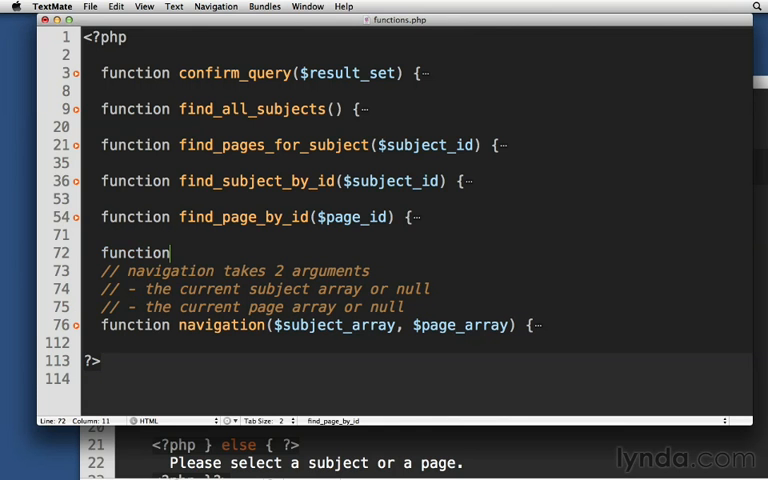
pyautogui.write('find_sel')
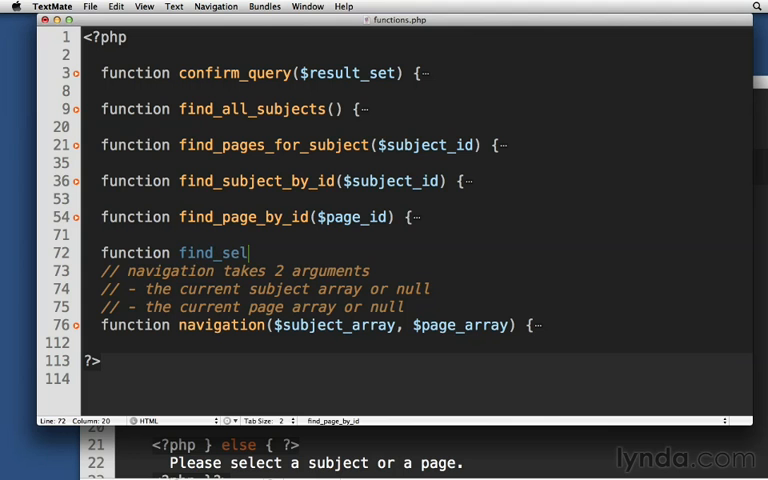
pyautogui.write('ected_page')
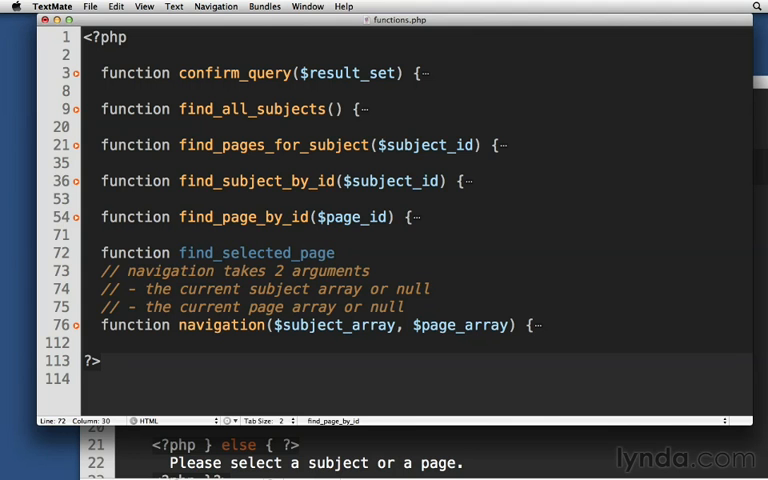
pyautogui.write('() {}')
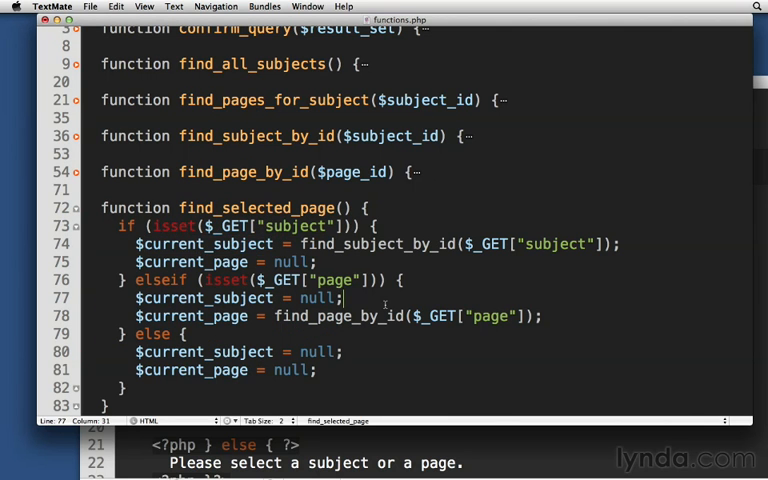
pyautogui.doubleClick(231, 226)
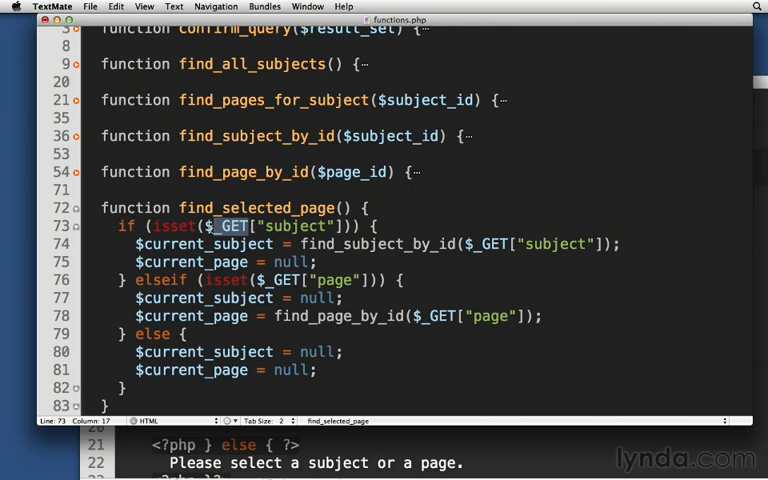
pyautogui.scroll(-3)
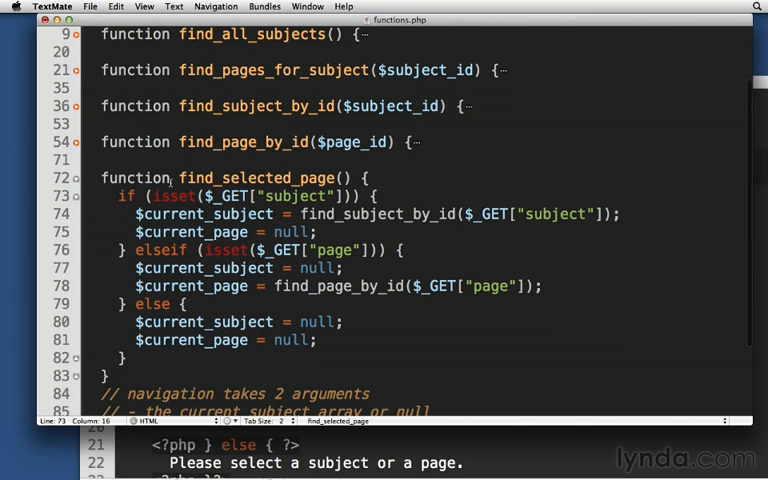
pyautogui.doubleClick(260, 178)
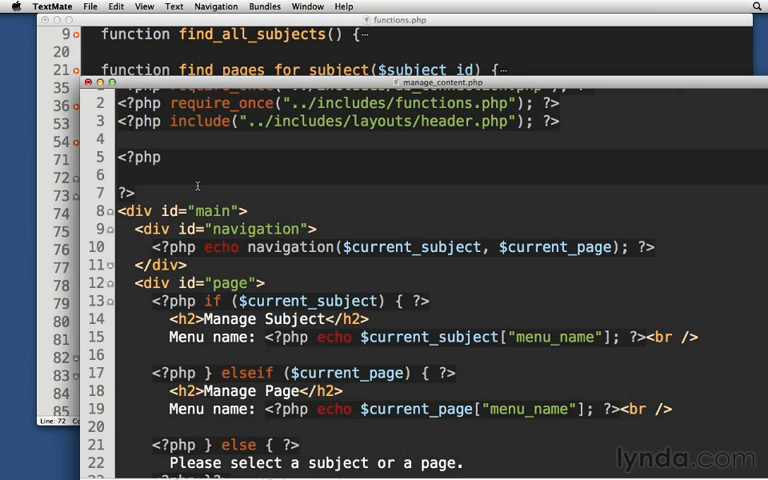
# Call find_selected_page(); inside the empty PHP block at the top of manage_content.php
pyautogui.write('find_selected_page(); ?>')
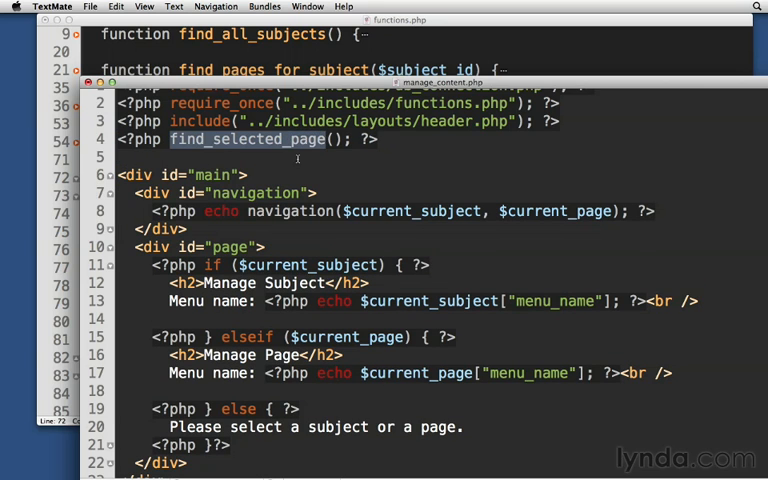
pyautogui.doubleClick(413, 211)
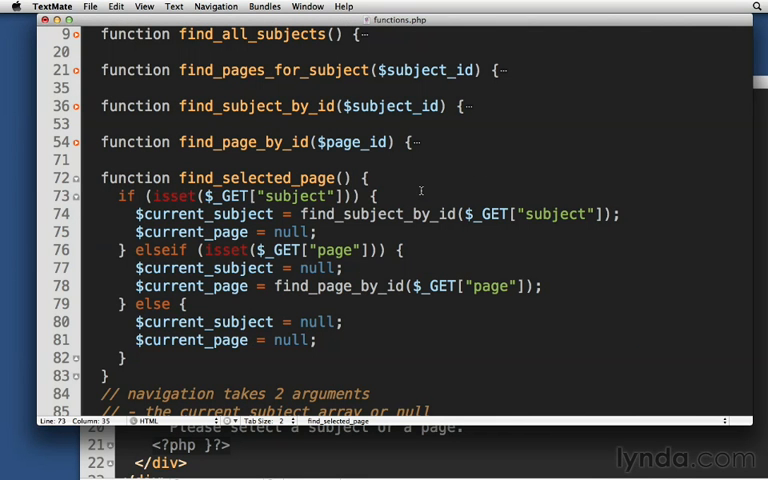
# Declare global $current_subject; and global $current_page; at the start of find_selected_page()
pyautogui.doubleClick(205, 214)
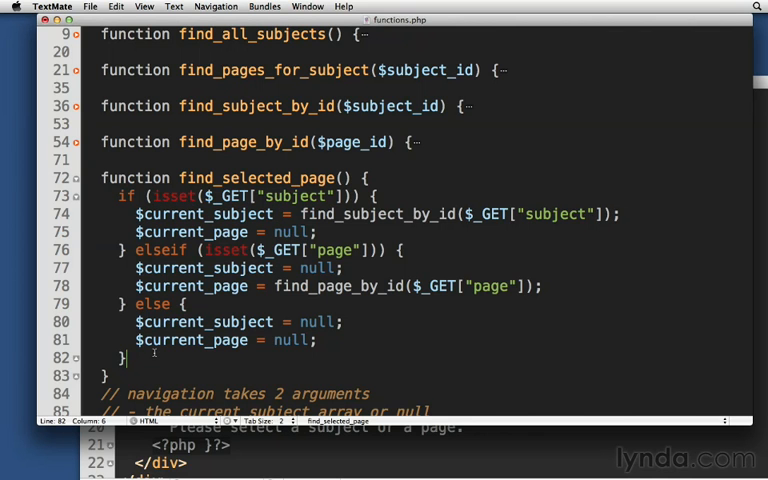
pyautogui.moveTo(172, 457)
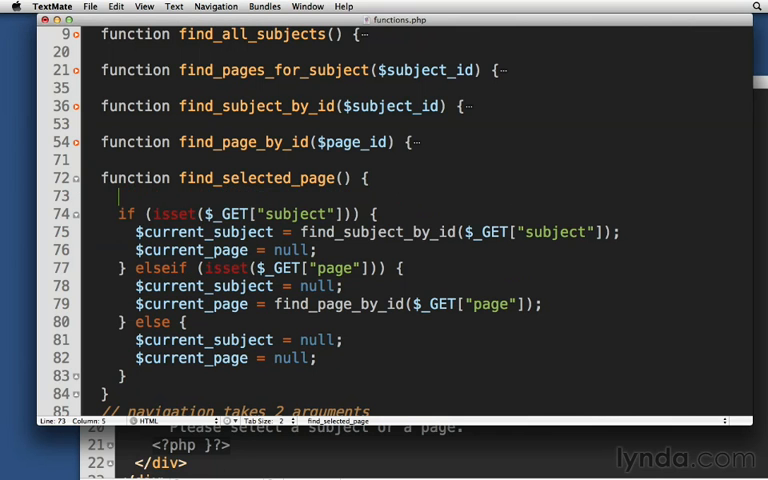
pyautogui.write('g')
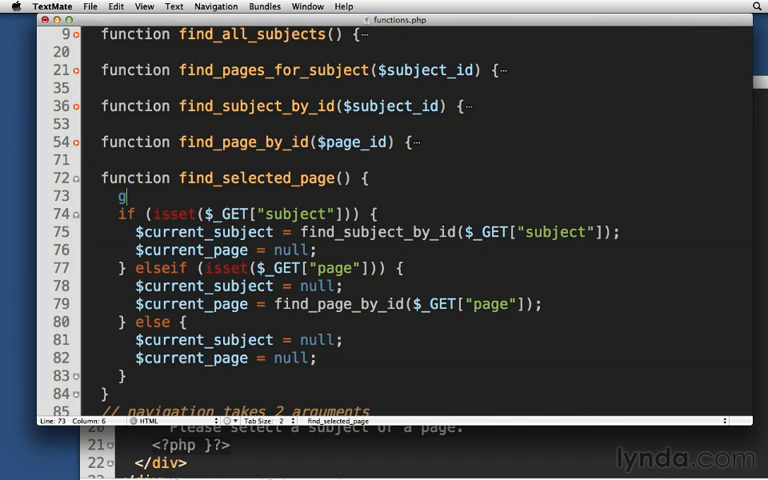
pyautogui.write('lobal')
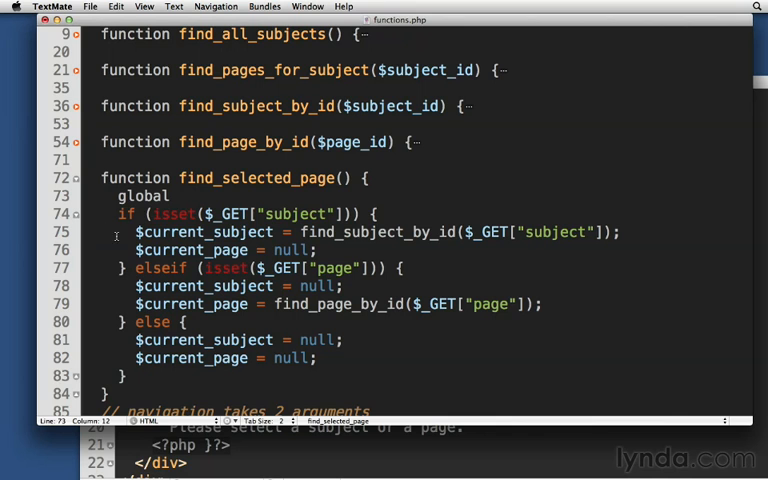
pyautogui.doubleClick(205, 232)
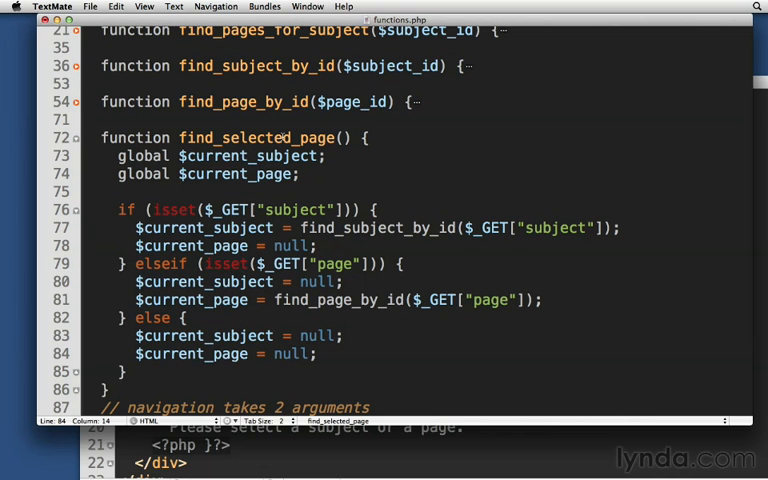
pyautogui.click(125, 371)
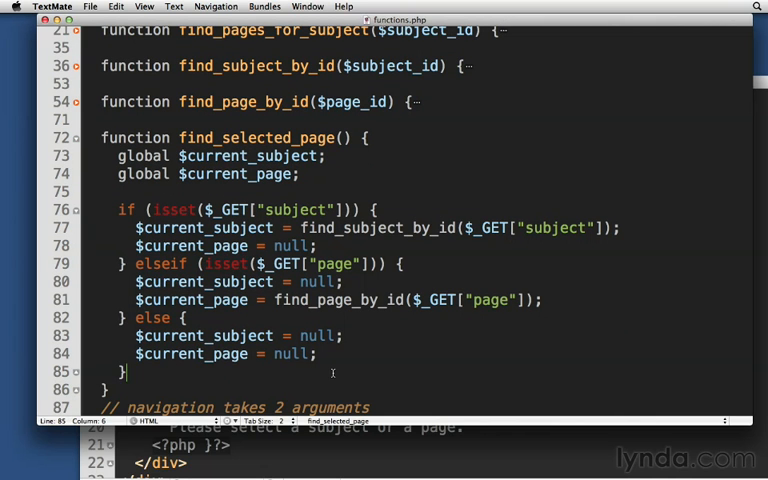
pyautogui.click(88, 252)
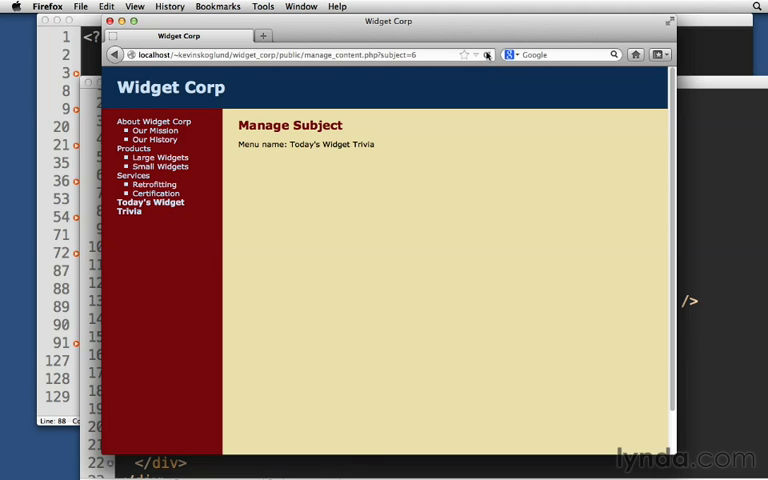
# Reload manage_content.php?subject=6 in Firefox, confirming Today's Widget Trivia stays selected
pyautogui.click(154, 139)
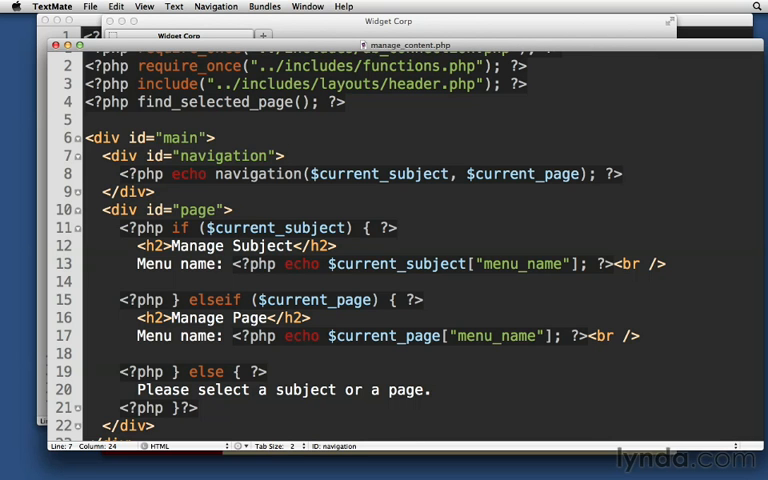
# Place the insertion point on the navigation div line in manage_content.php
pyautogui.click(285, 156)
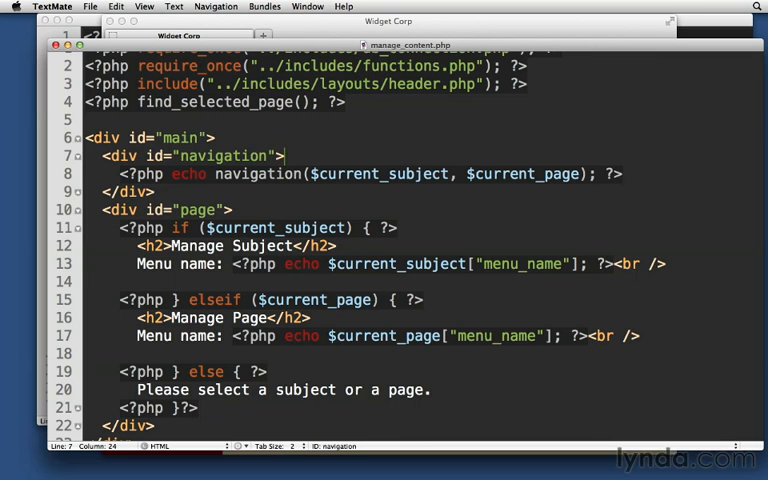